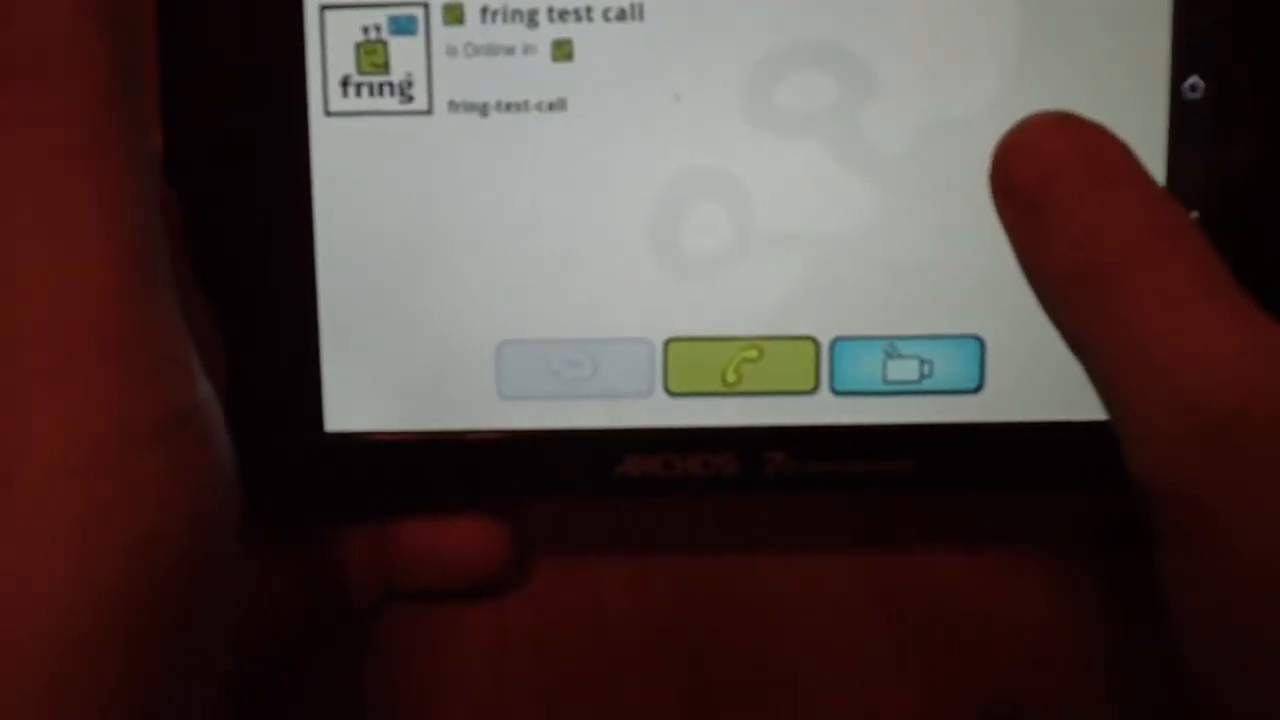
- Start a video call to the fring test call contact, let it run ~36 s, then hang up
click(740, 364)
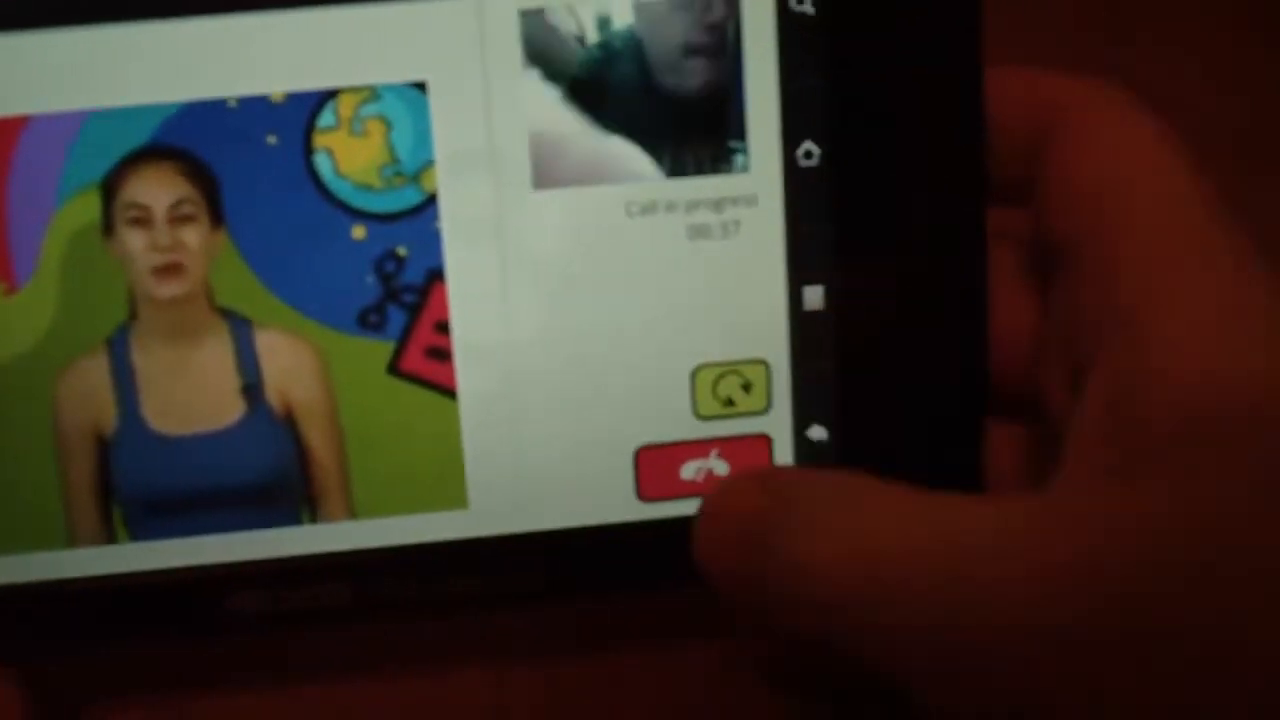
click(708, 472)
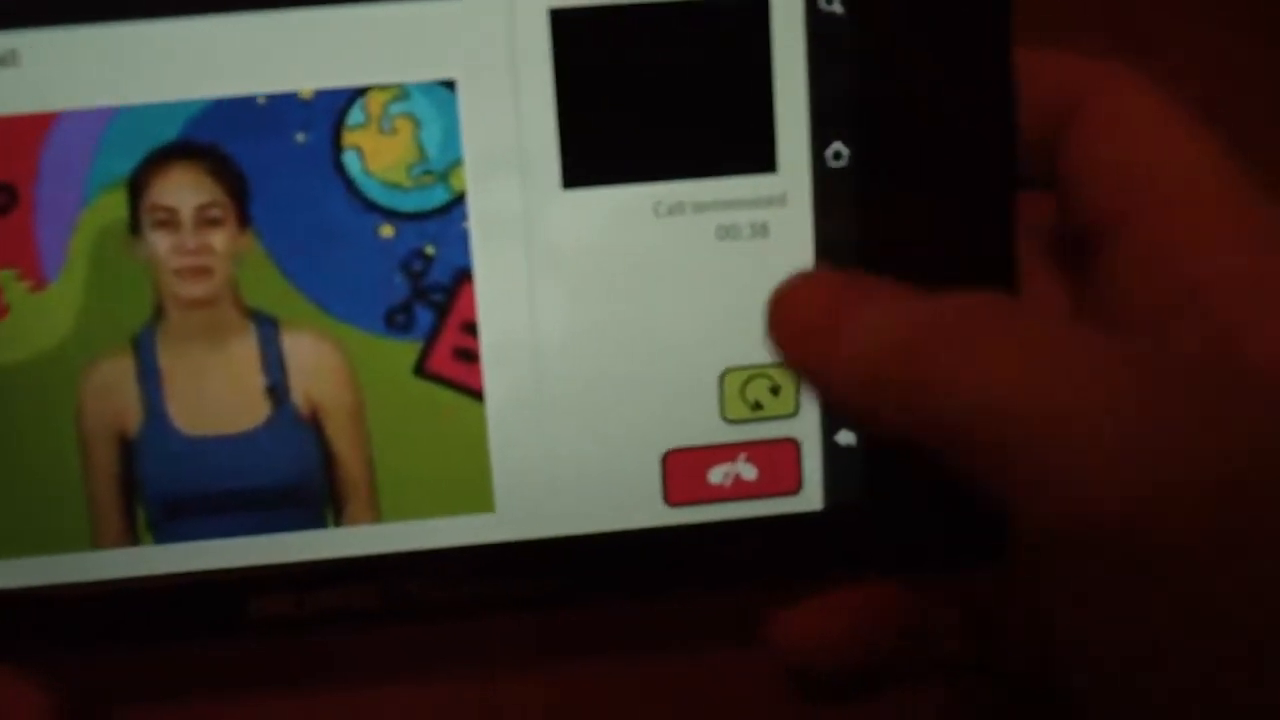